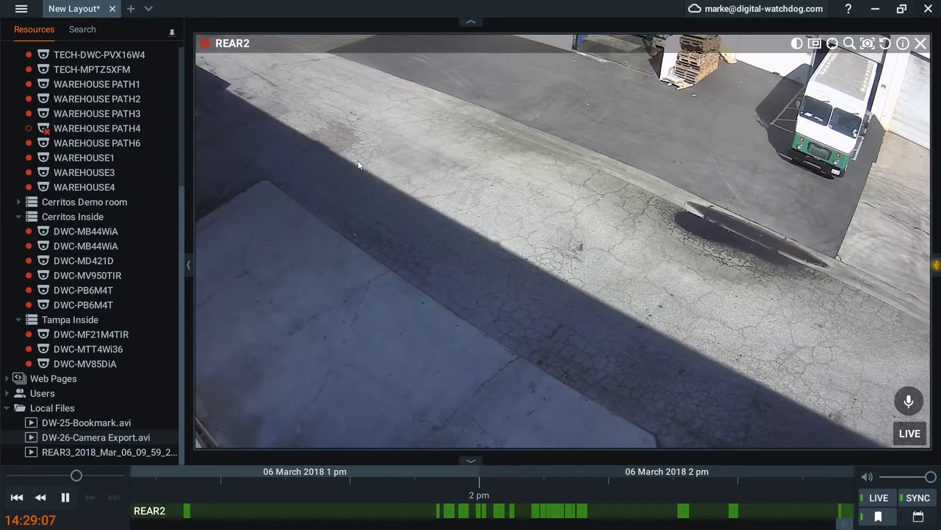
{"action": "mouse_move", "coordinate": [350, 135]}
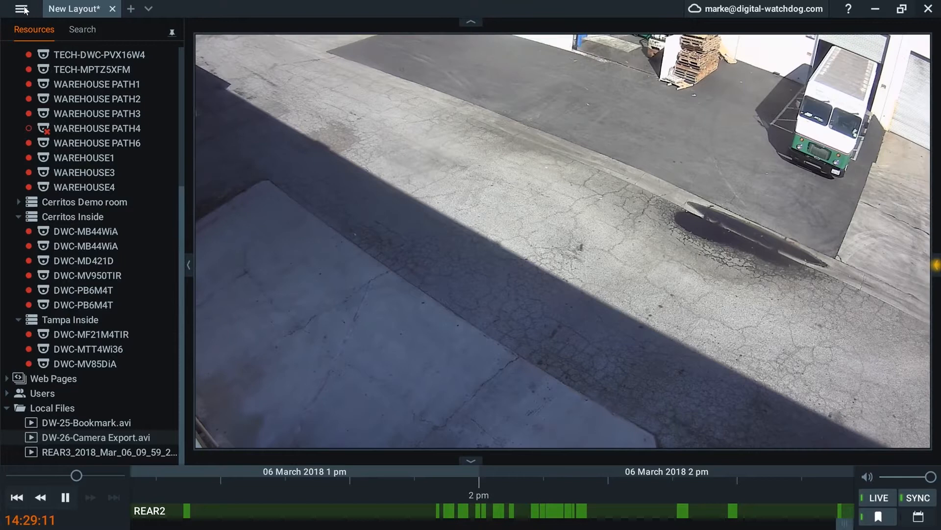
Step: Open and close the main menu, then scroll the Resources tree toward REAR2 on Cerritos
{"action": "left_click", "coordinate": [22, 9]}
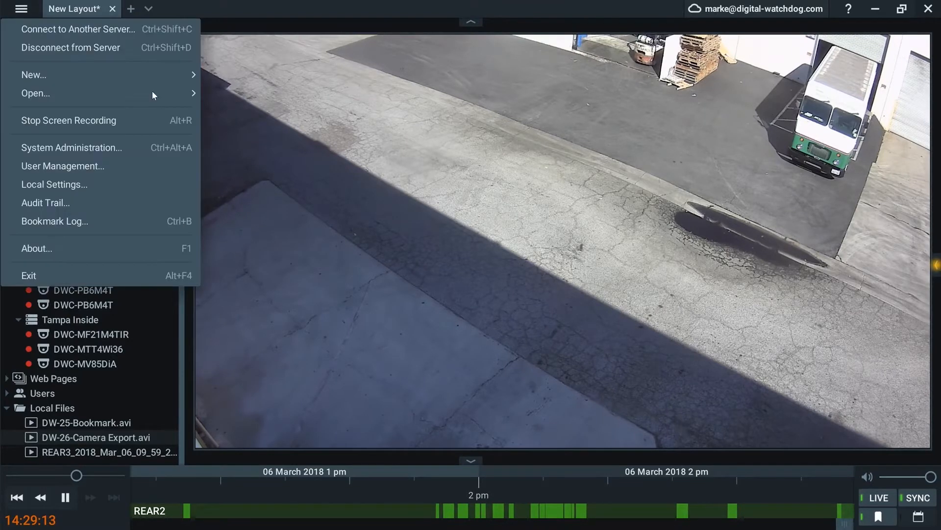
{"action": "mouse_move", "coordinate": [144, 120]}
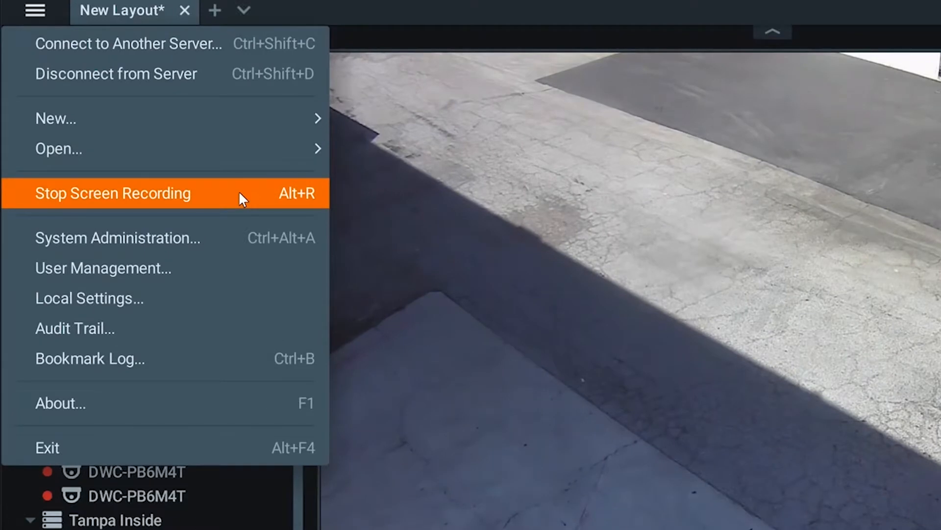
{"action": "mouse_move", "coordinate": [114, 198]}
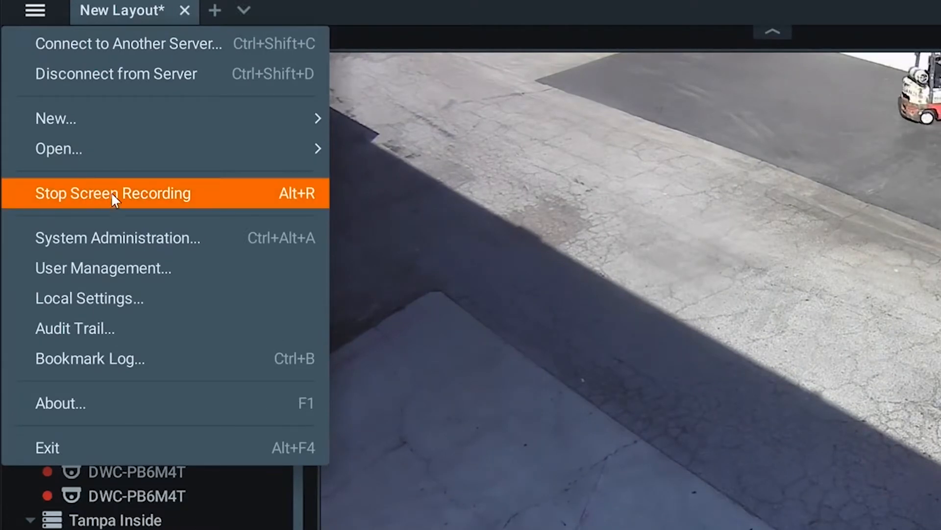
{"action": "mouse_move", "coordinate": [300, 198]}
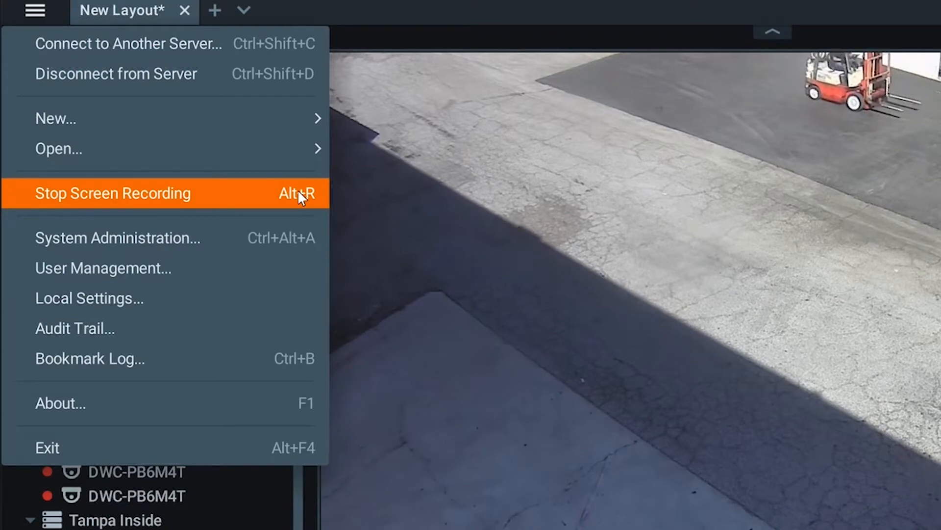
{"action": "left_click", "coordinate": [113, 193]}
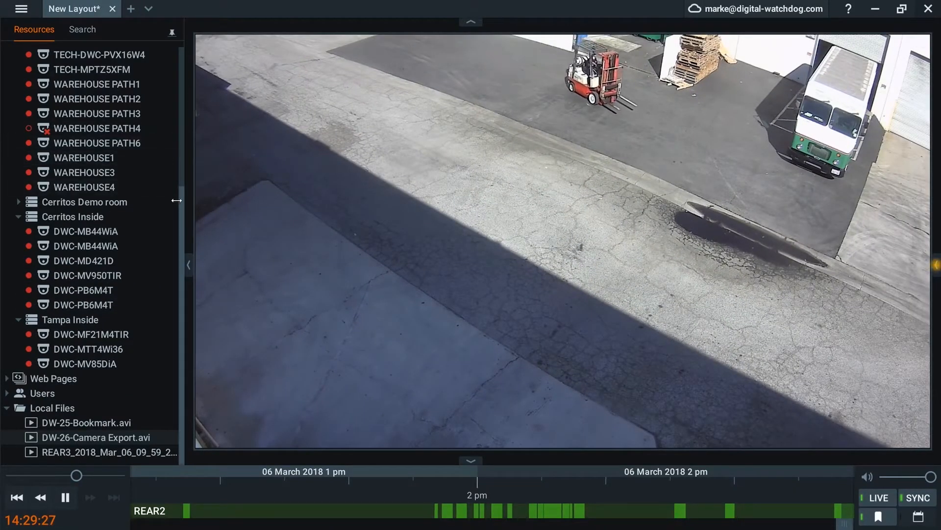
{"action": "scroll", "scroll_direction": "up", "scroll_amount": 3}
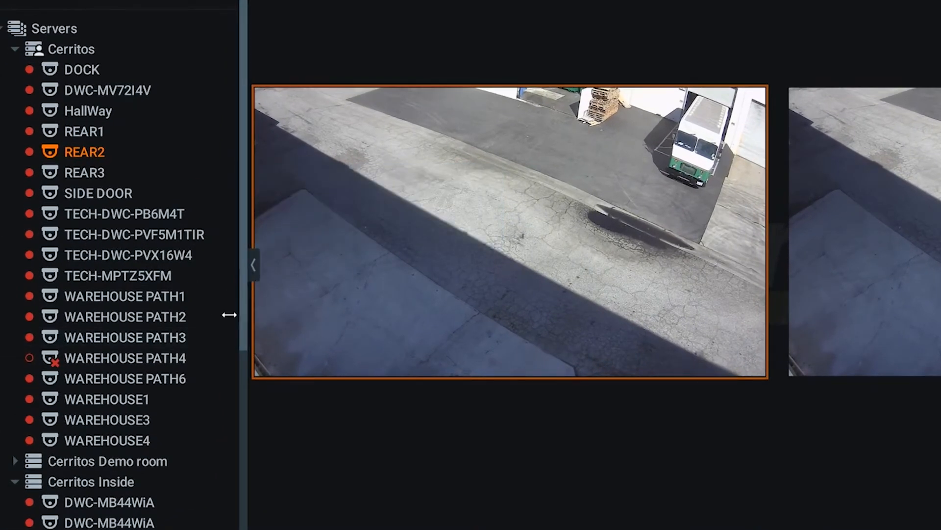
Step: Scroll the Resources tree down to DW-26-Camera Export.avi under Local Files
{"action": "scroll", "scroll_direction": "down", "scroll_amount": 3}
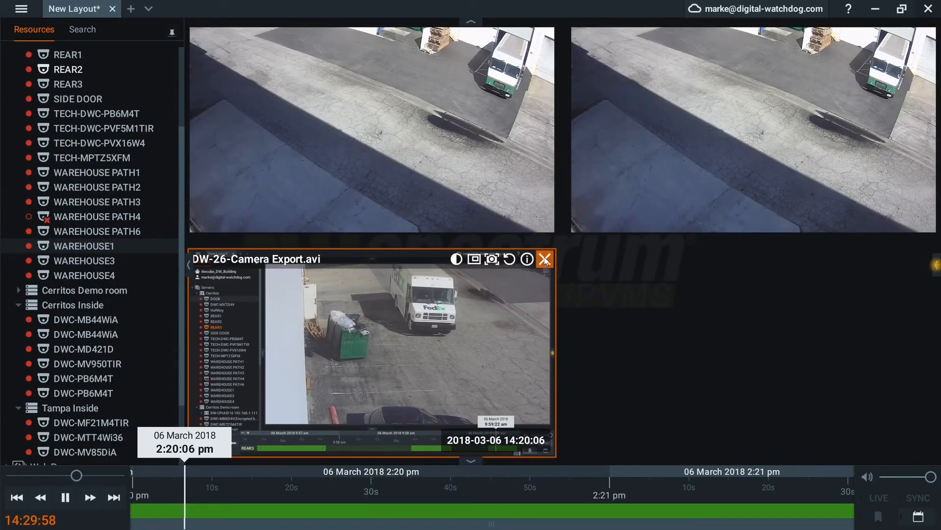
Step: Close the DW-26-Camera Export.avi tile and reopen the main menu
{"action": "left_click", "coordinate": [544, 259]}
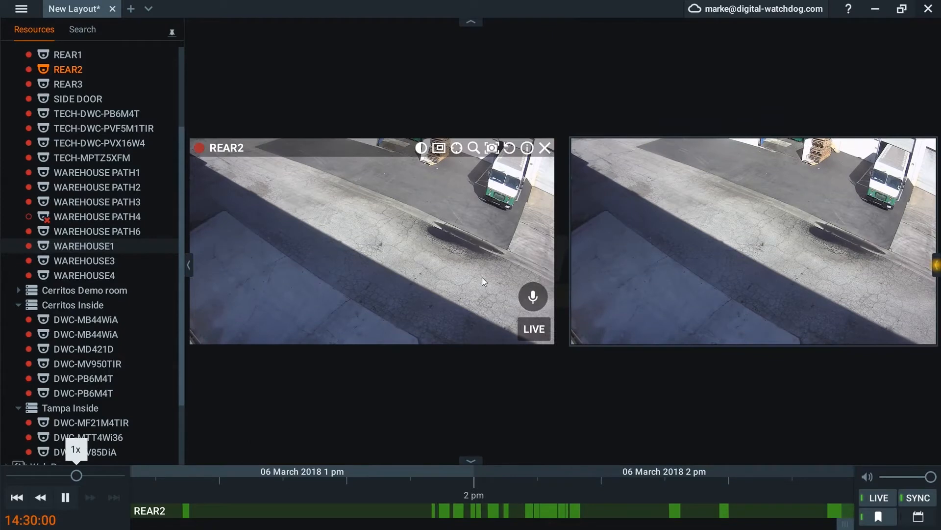
{"action": "mouse_move", "coordinate": [323, 412]}
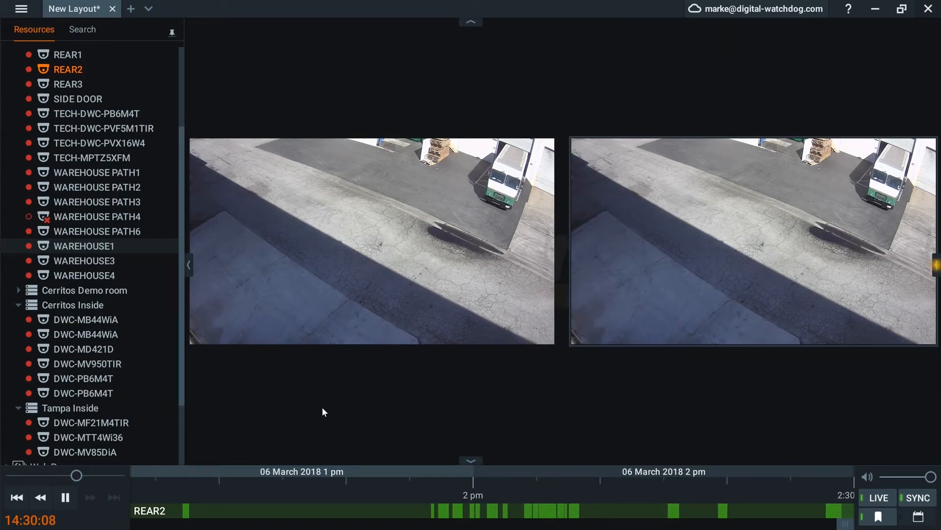
{"action": "left_click", "coordinate": [22, 9]}
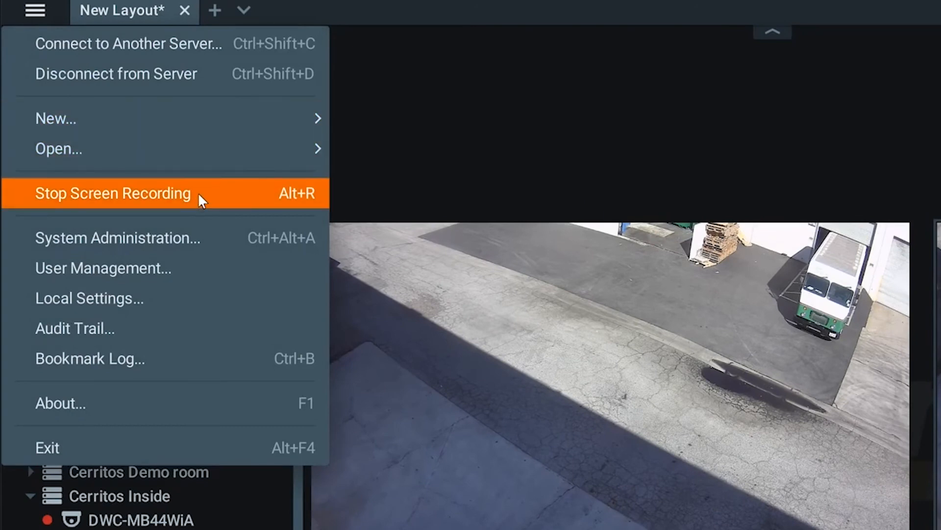